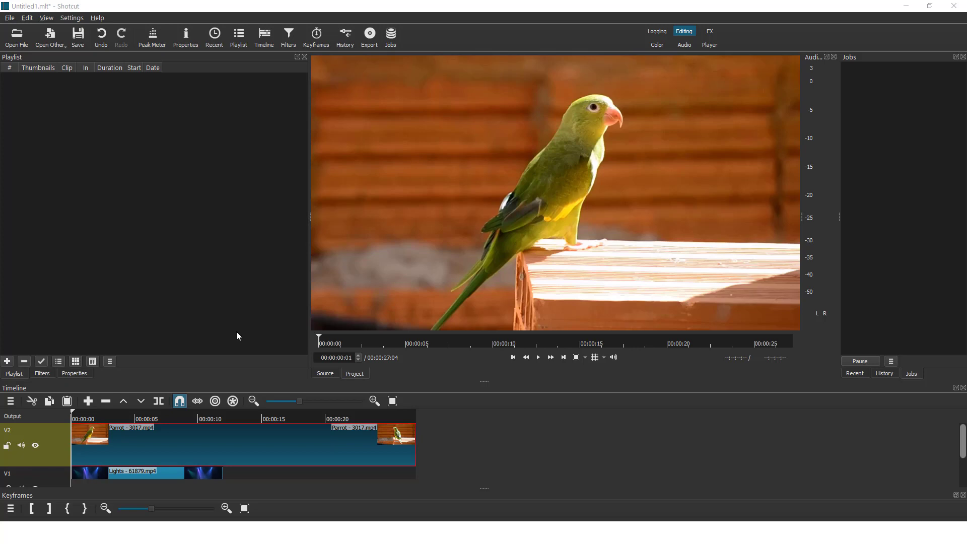
pyautogui.moveTo(222, 315)
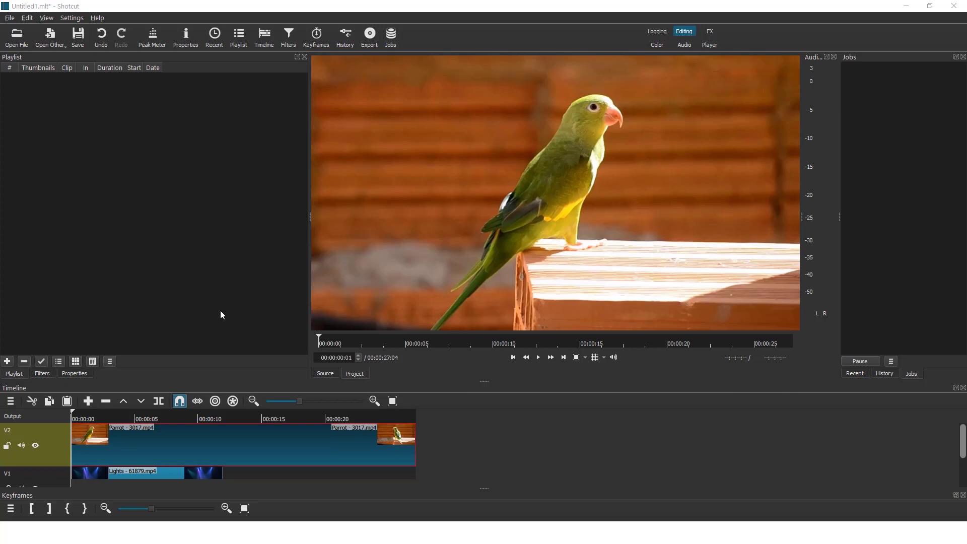
pyautogui.moveTo(126, 465)
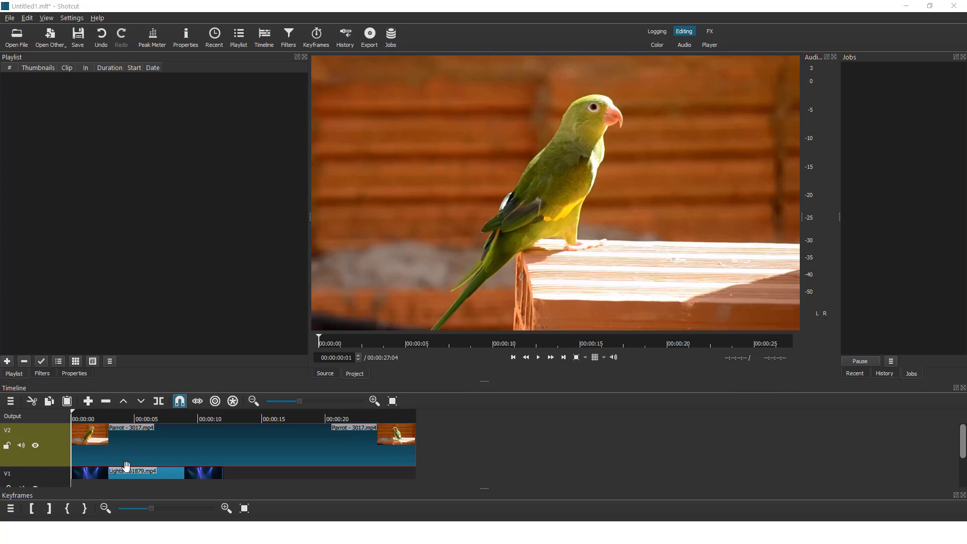
pyautogui.moveTo(177, 415)
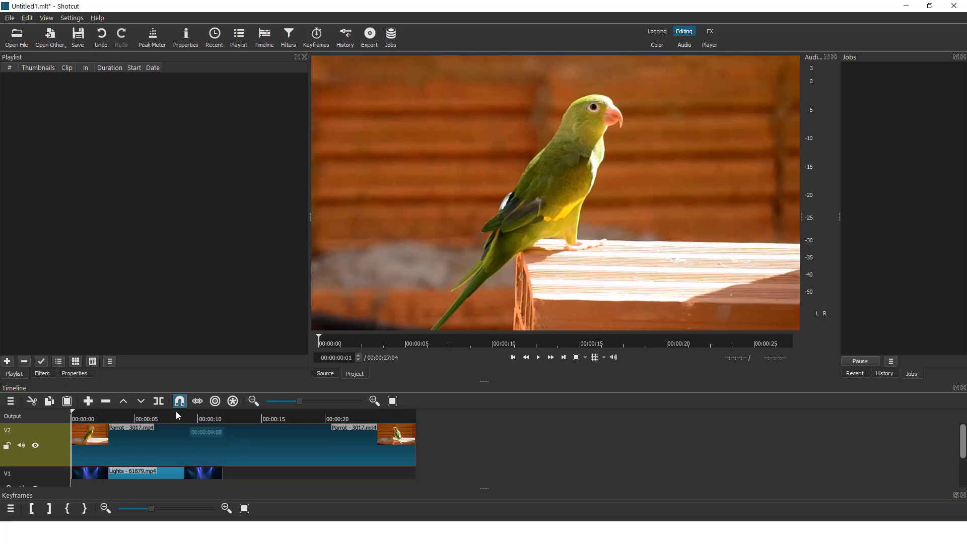
# Add a Crop: Circle filter to the parrot clip and lower its radius to 45%.
pyautogui.click(41, 373)
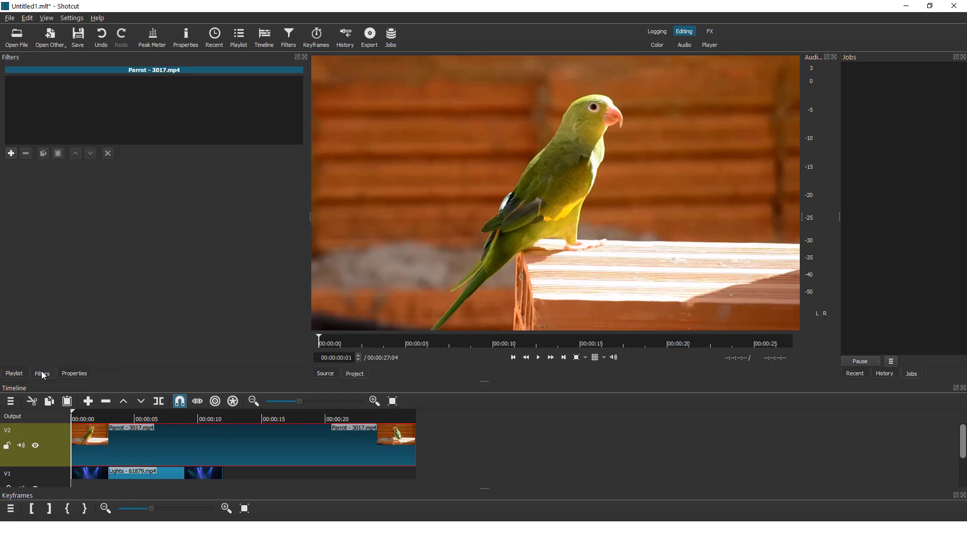
pyautogui.moveTo(10, 153)
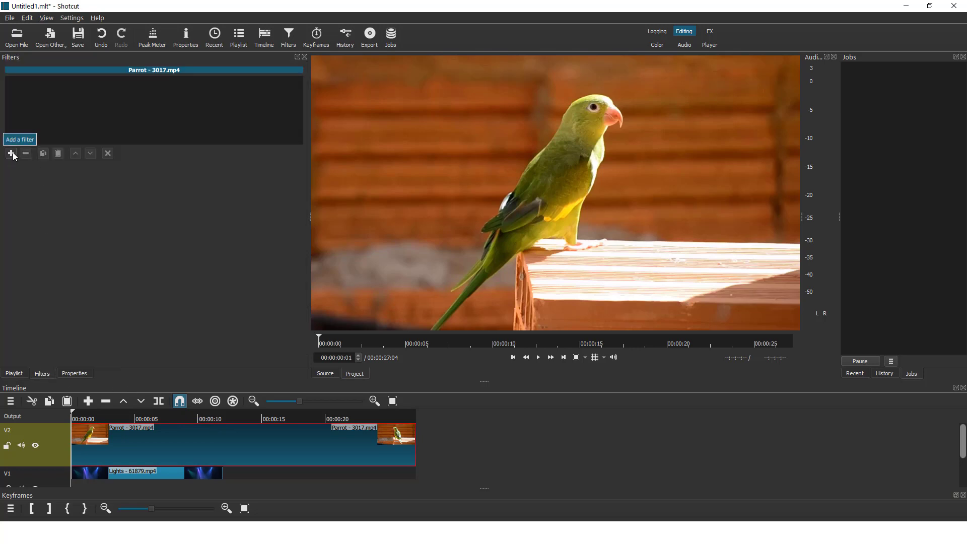
pyautogui.click(19, 139)
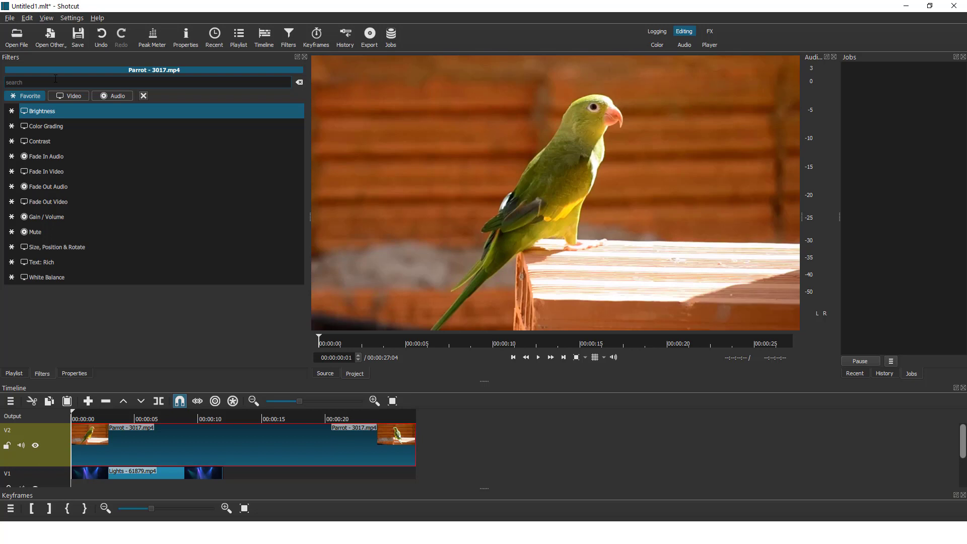
pyautogui.write('crop')
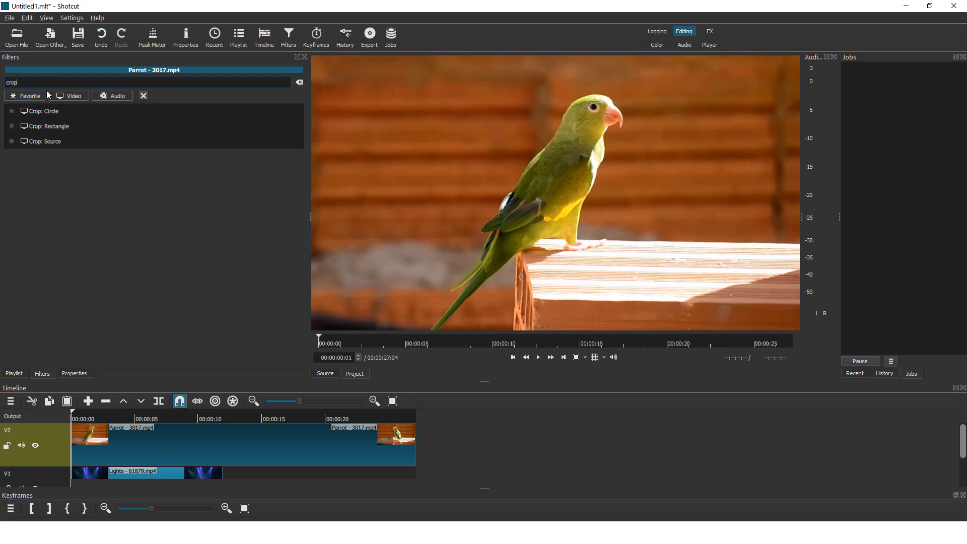
pyautogui.click(45, 111)
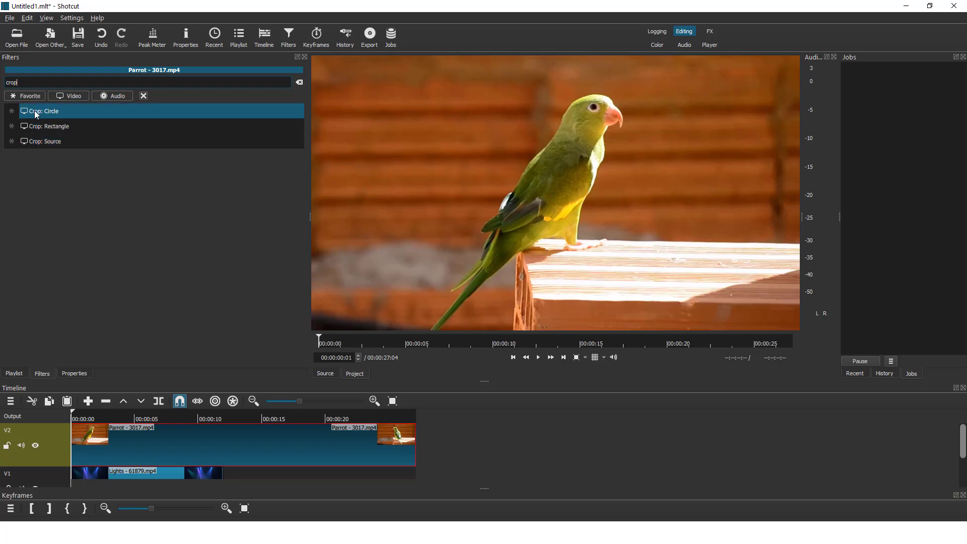
pyautogui.doubleClick(44, 111)
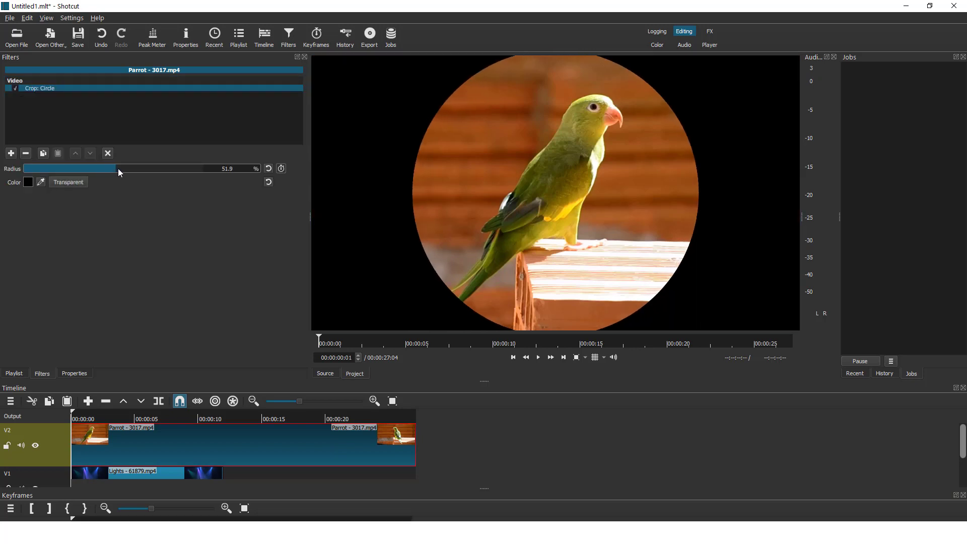
pyautogui.moveTo(117, 169); pyautogui.dragTo(103, 168)
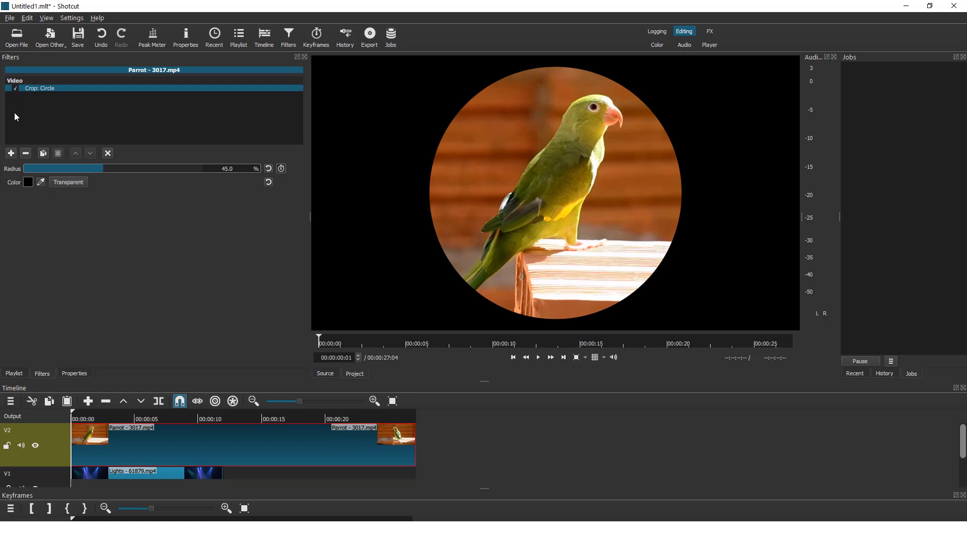
# Remove Crop: Circle and search 'crop' to add Crop: Rectangle instead.
pyautogui.click(25, 153)
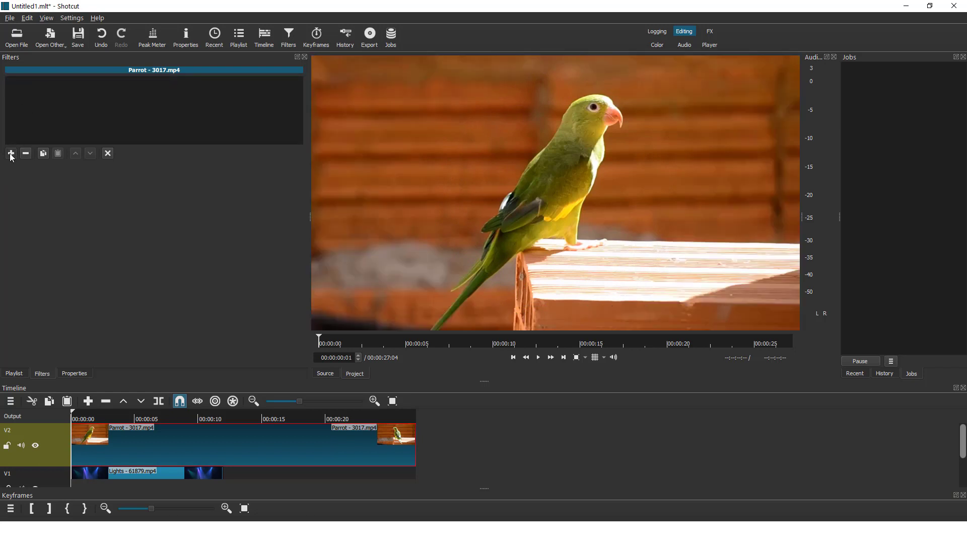
pyautogui.click(10, 154)
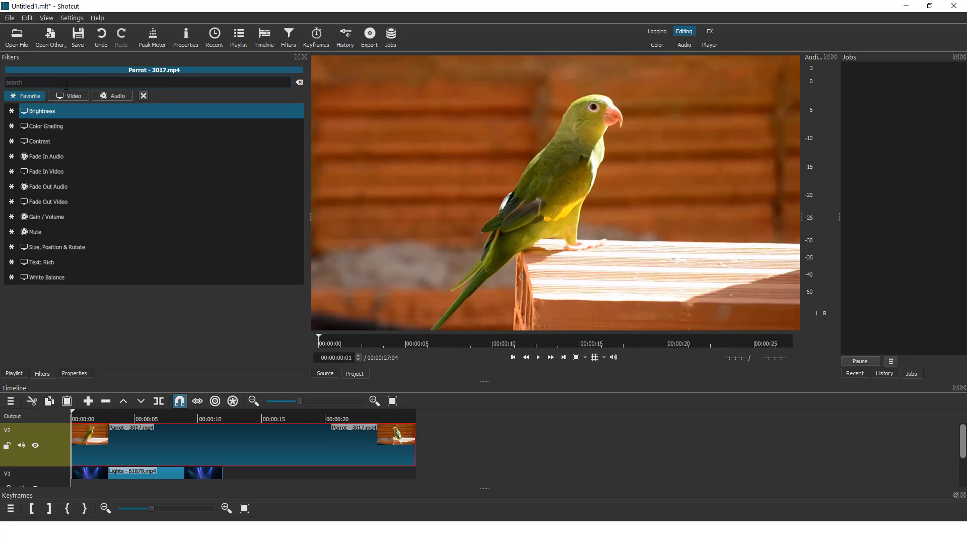
pyautogui.write('crop')
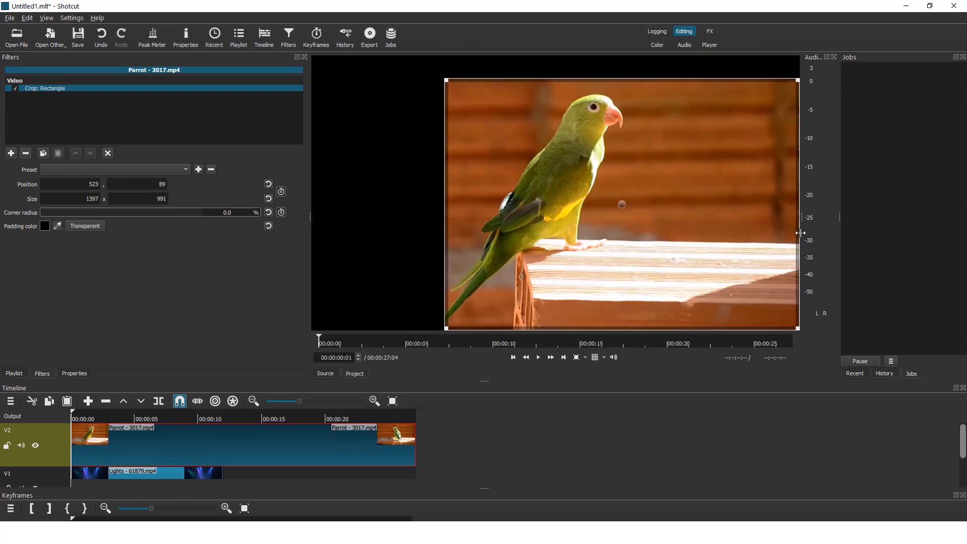
# Shrink the crop rectangle to about 926 × 755 around the parrot and nudge it to recenter the bird.
pyautogui.moveTo(800, 233); pyautogui.dragTo(619, 259)
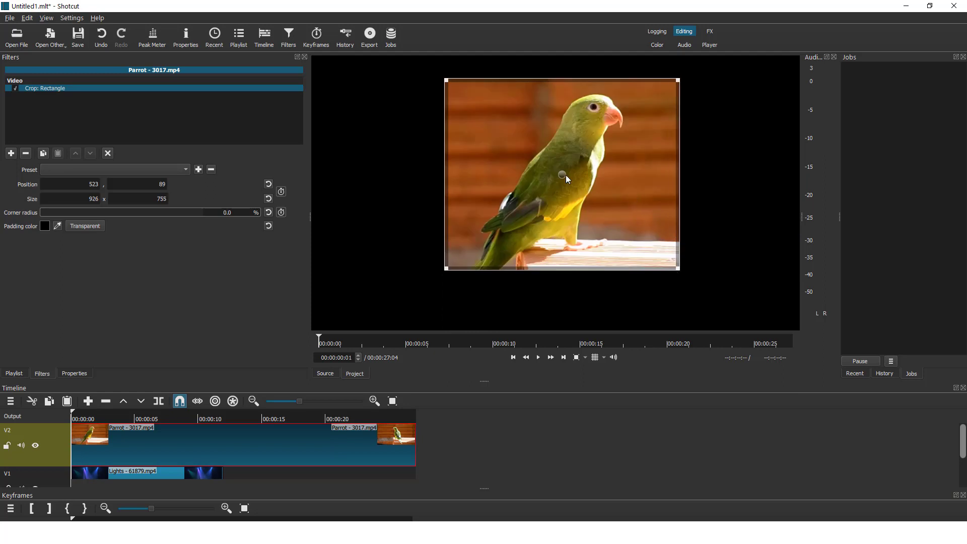
pyautogui.moveTo(561, 175); pyautogui.dragTo(579, 171)
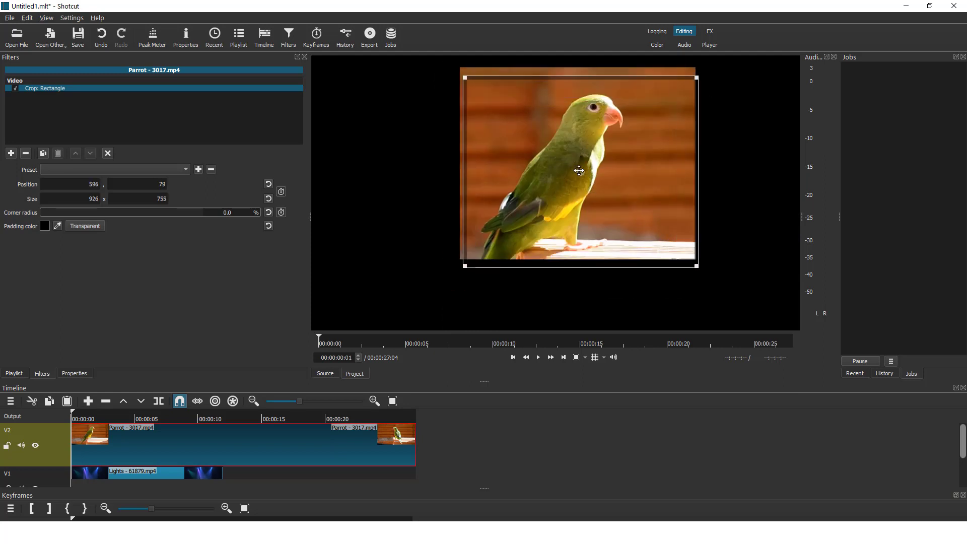
pyautogui.moveTo(579, 172); pyautogui.dragTo(564, 171)
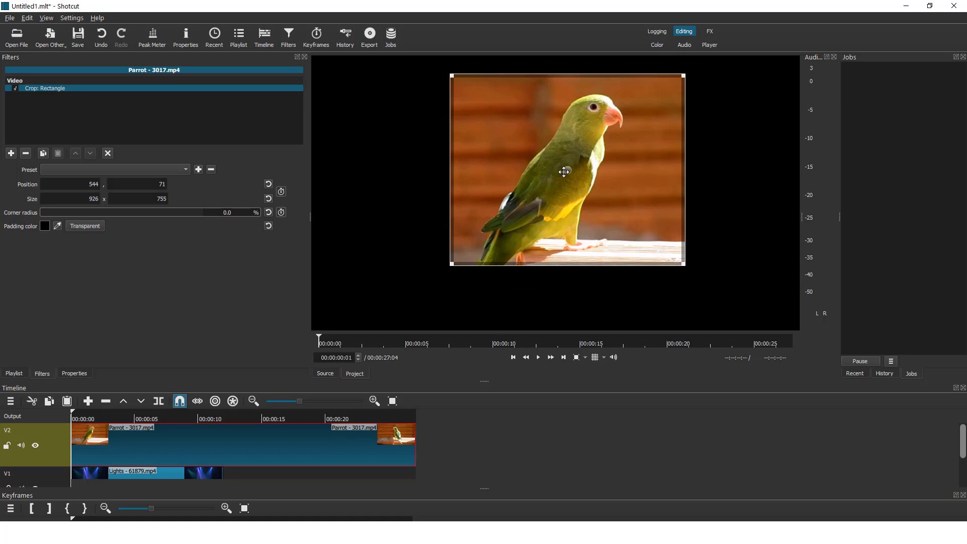